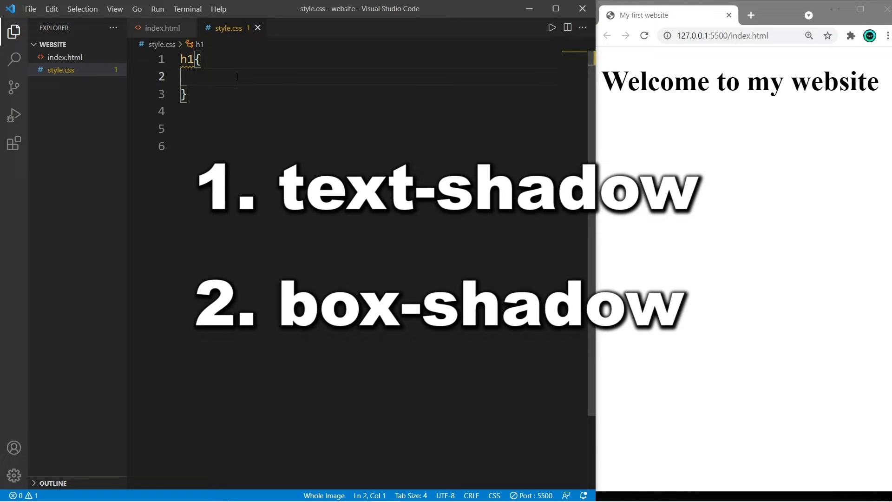
- Check the heading markup in index.html, then return to style.css
{"action": "left_click", "coordinate": [164, 28]}
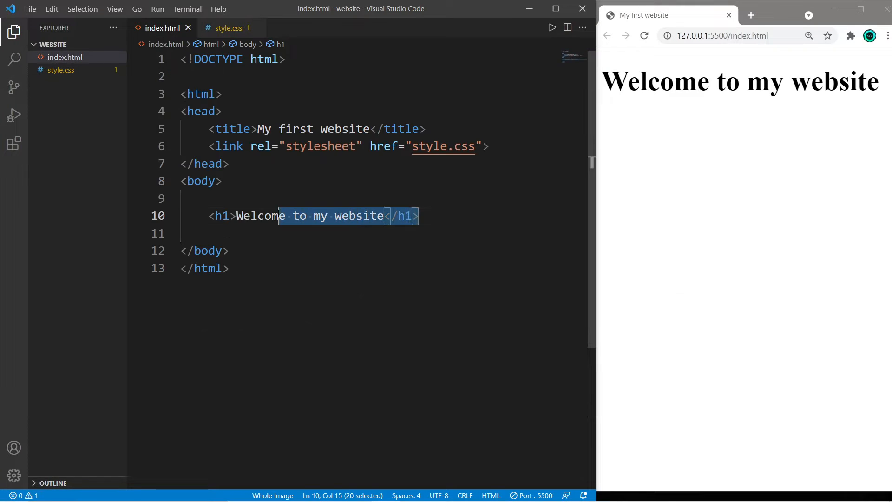
{"action": "left_click", "coordinate": [427, 216]}
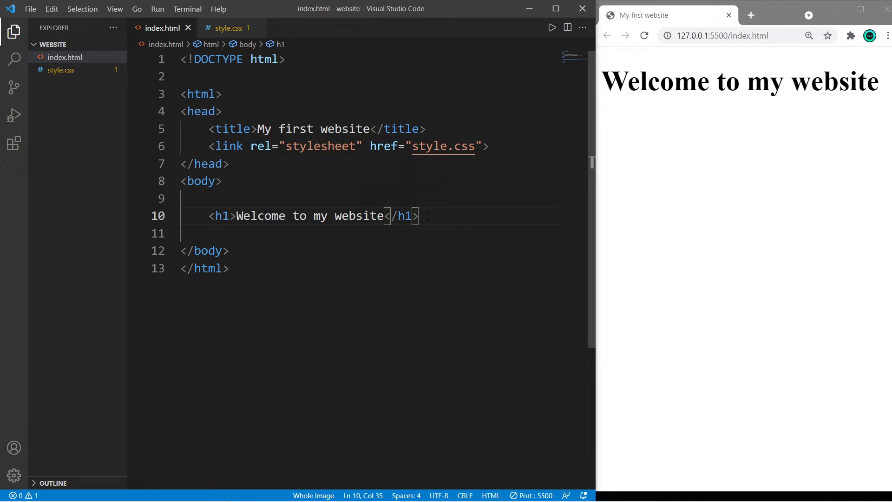
{"action": "left_click", "coordinate": [228, 28]}
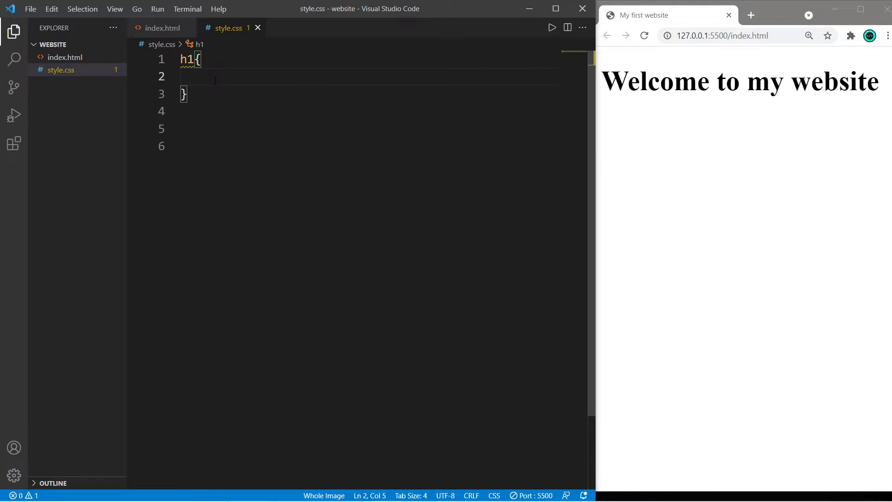
- Add text-shadow: 0px 5px 0px grey to the h1 rule
{"action": "type", "text": "text-shadow:"}
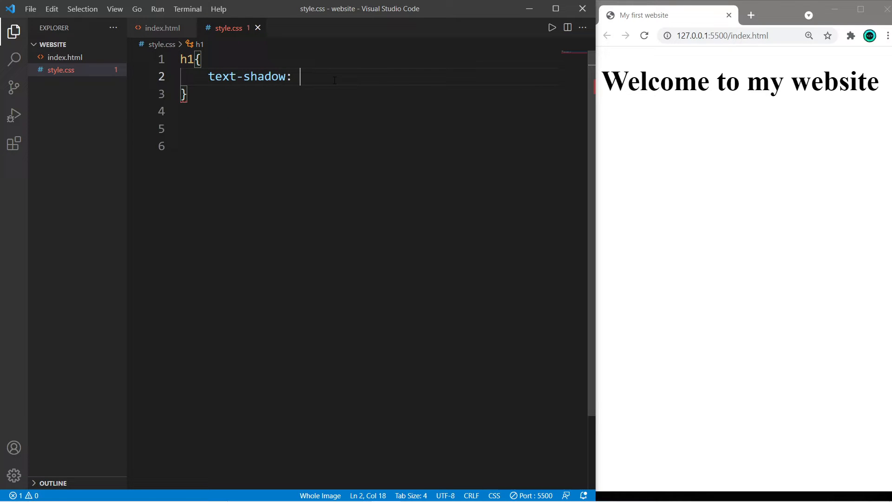
{"action": "type", "text": "0px 0px 0px"}
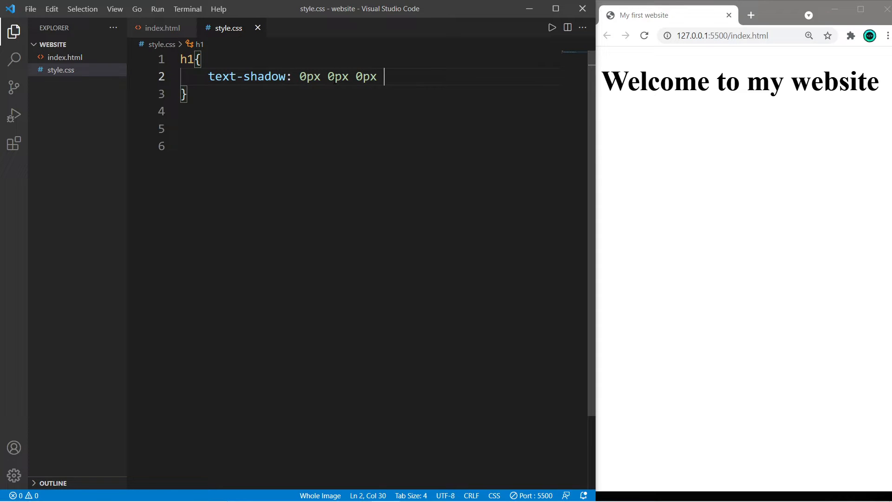
{"action": "type", "text": "grey;"}
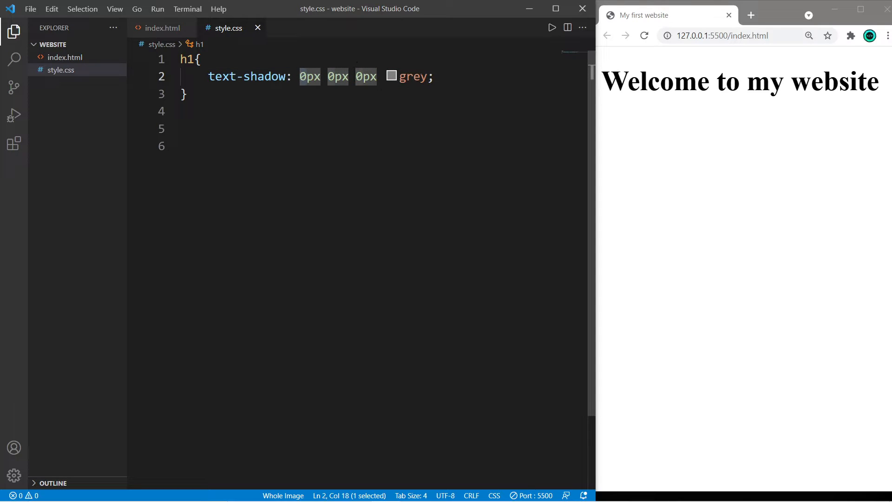
{"action": "type", "text": "5"}
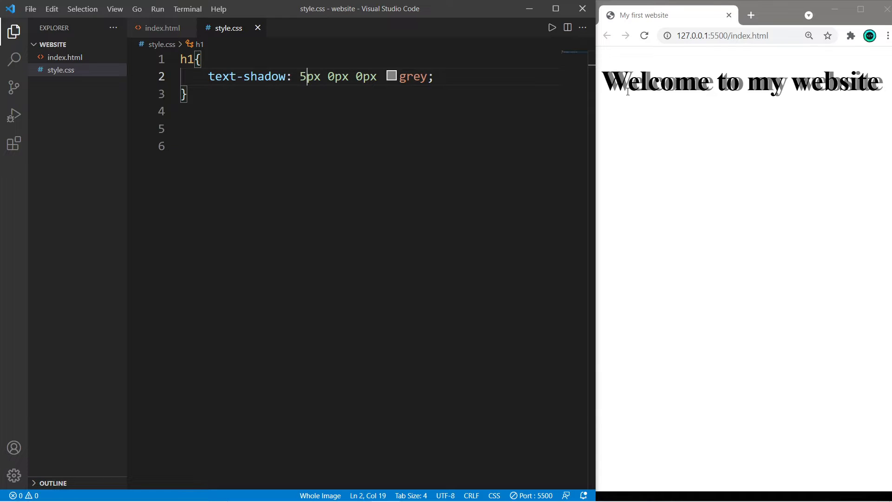
{"action": "type", "text": "-"}
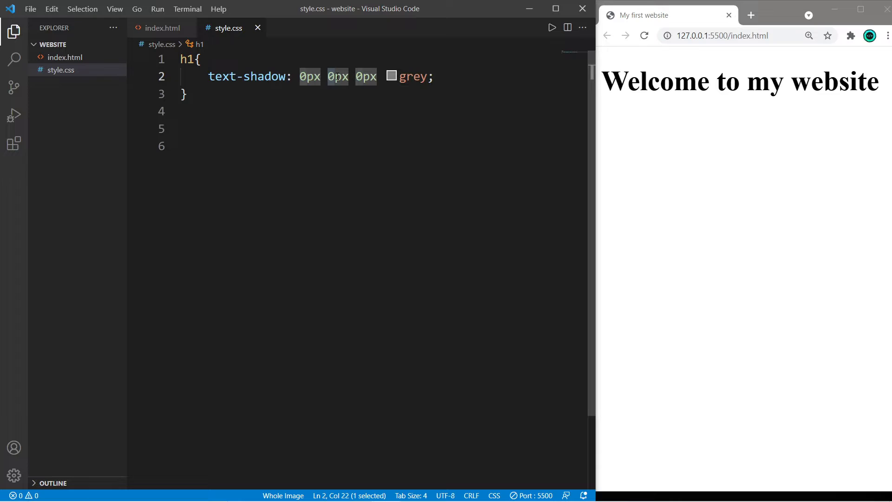
{"action": "type", "text": "5"}
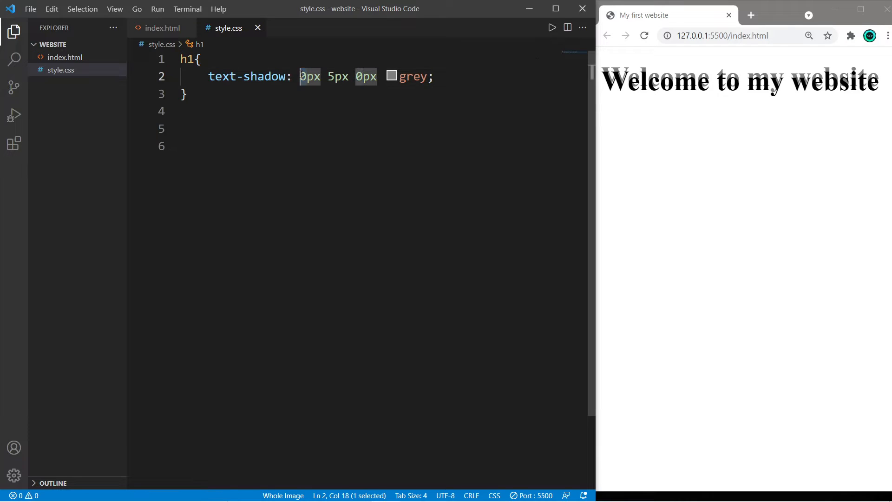
- Change the h1's grey text-shadow values to 5px 5px 5px, retyping the blur
{"action": "type", "text": "5"}
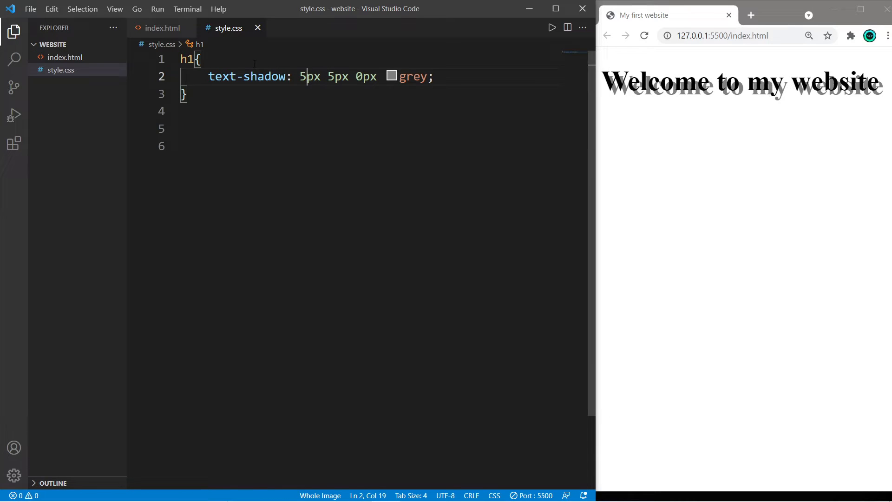
{"action": "left_click_drag", "start_coordinate": [301, 76], "coordinate": [350, 76]}
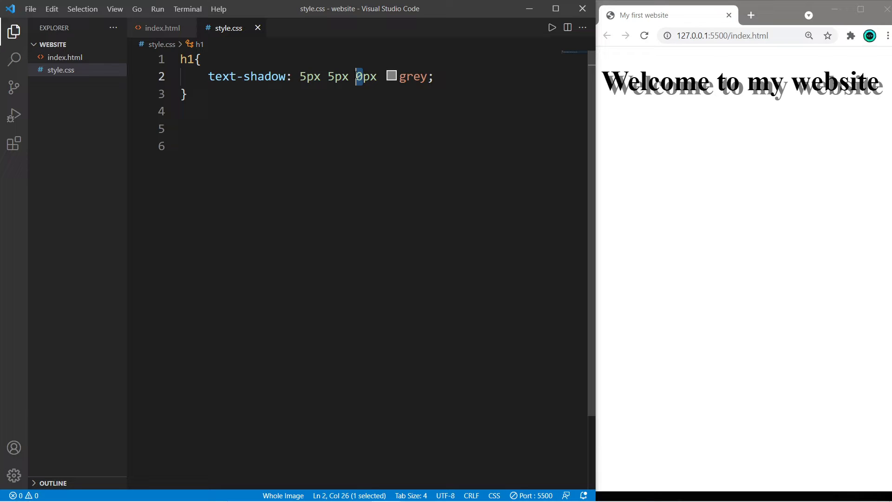
{"action": "type", "text": "5"}
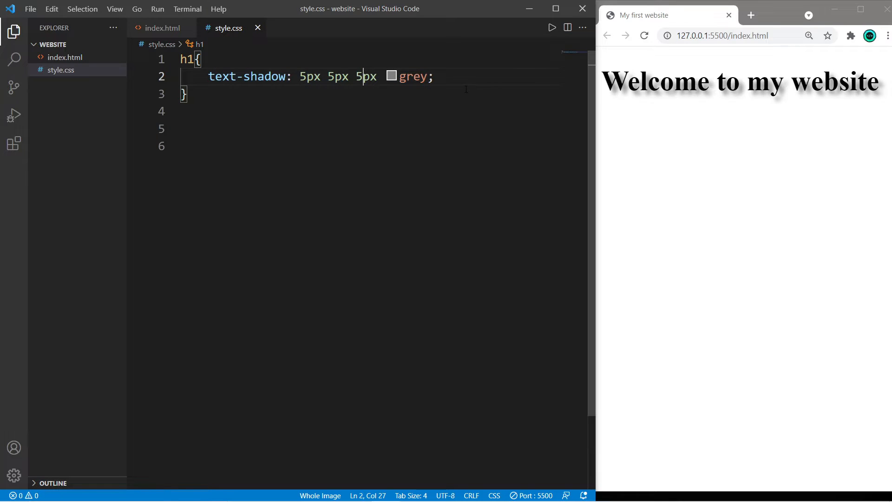
{"action": "key", "text": "Backspace"}
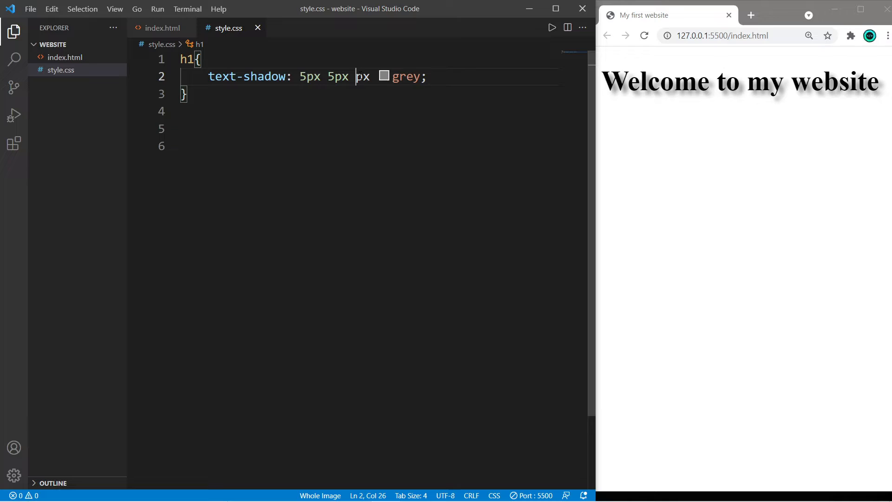
{"action": "type", "text": "1"}
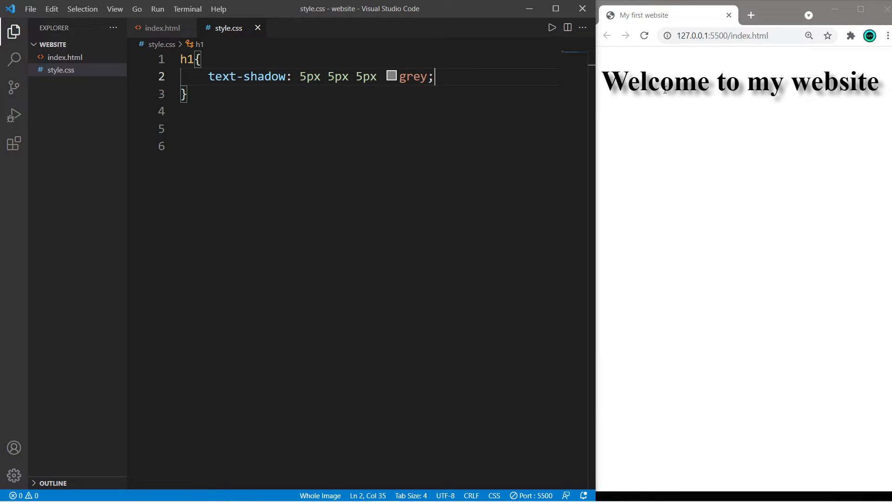
- Recolour the shadow yellow and append a second 0px -5px 5px red shadow
{"action": "left_click", "coordinate": [410, 76]}
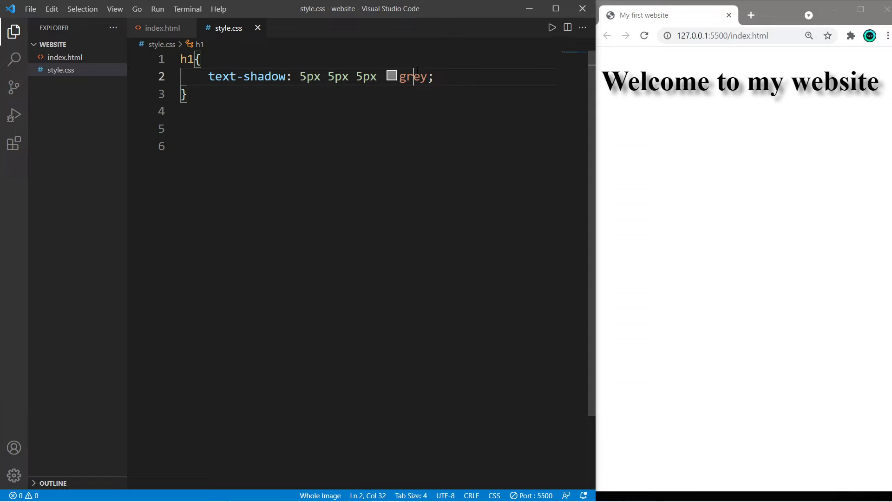
{"action": "type", "text": "yellow"}
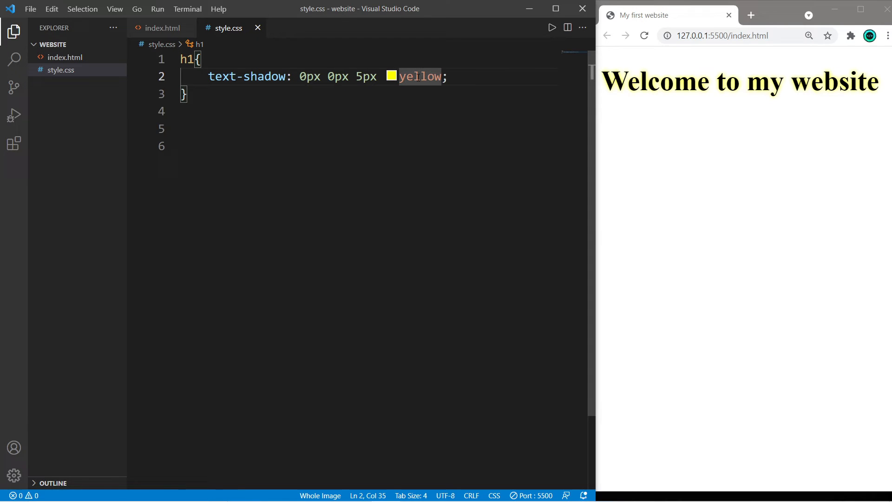
{"action": "mouse_move", "coordinate": [249, 76]}
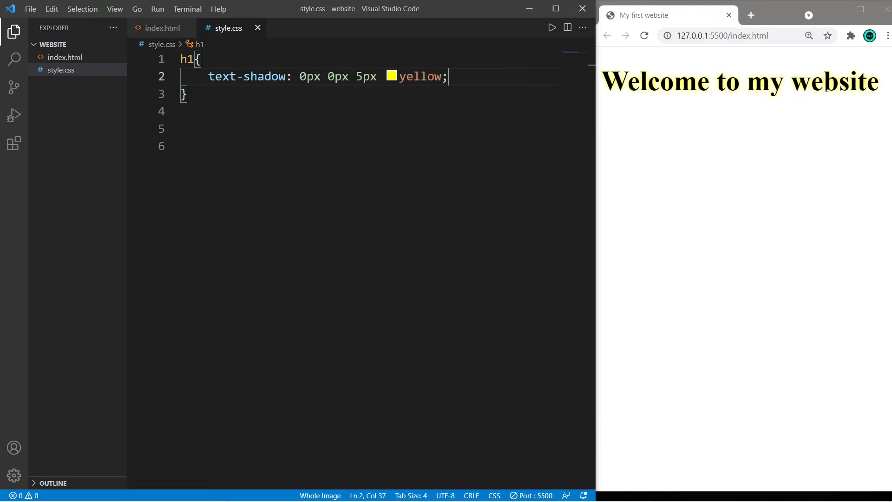
{"action": "type", "text": ", 0px -5px 5px"}
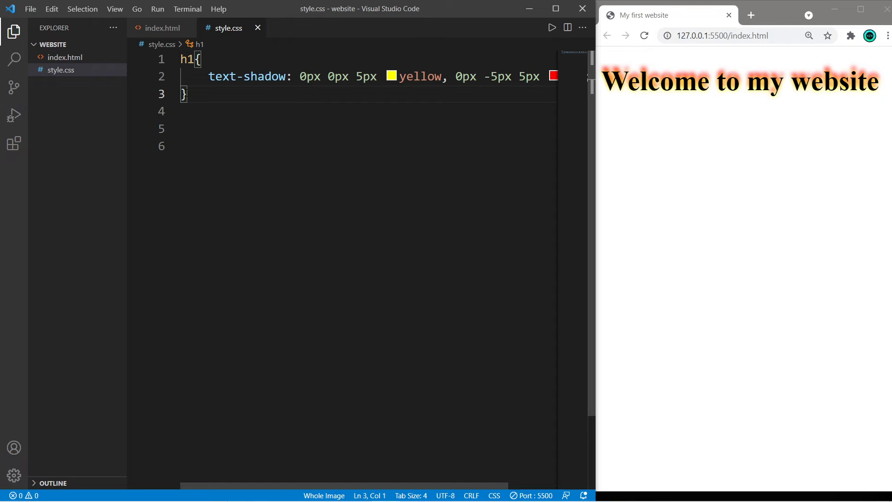
- Add box-shadow: 0px 0px 0px black; on a new line in the h1 rule
{"action": "key", "text": "enter"}
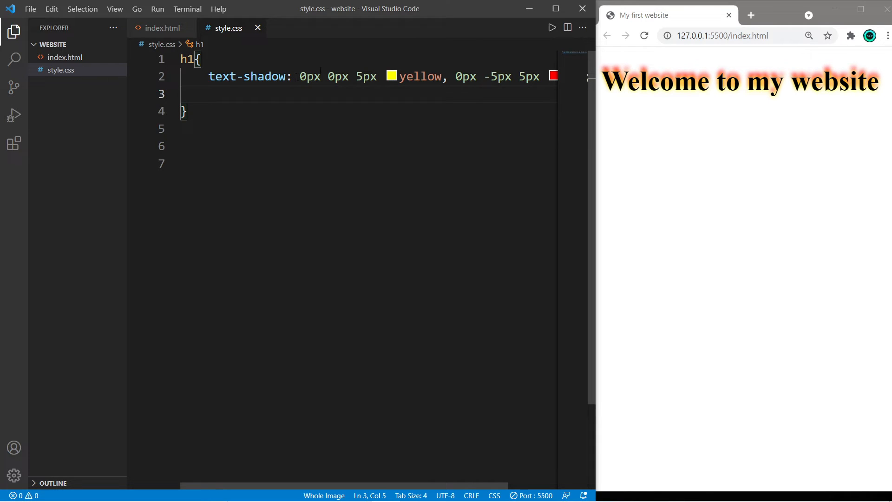
{"action": "left_click", "coordinate": [390, 76]}
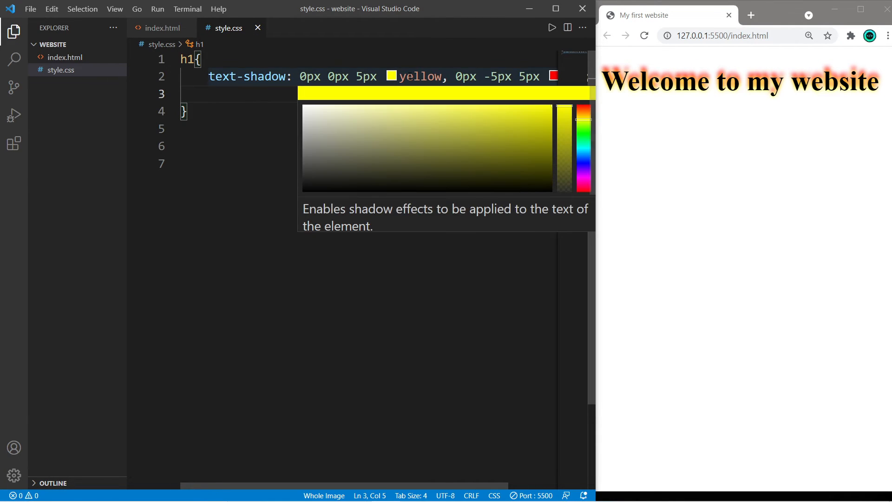
{"action": "type", "text": "box-shadow:"}
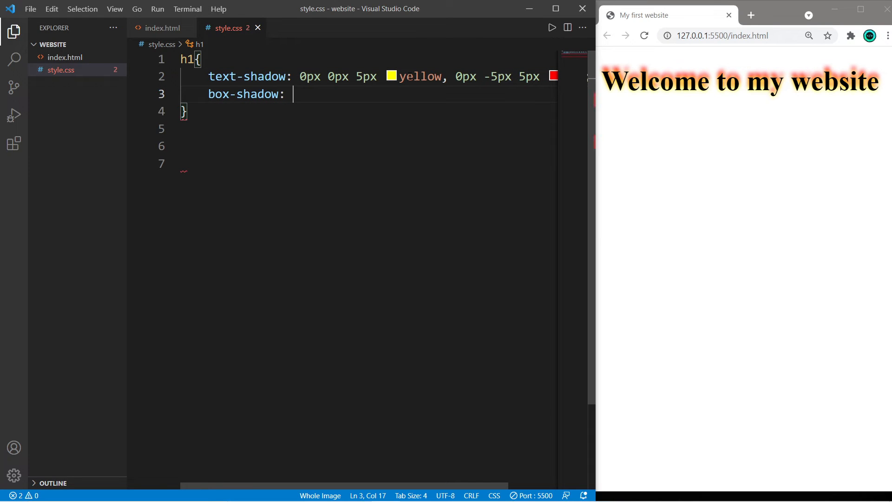
{"action": "type", "text": "0px 0px"}
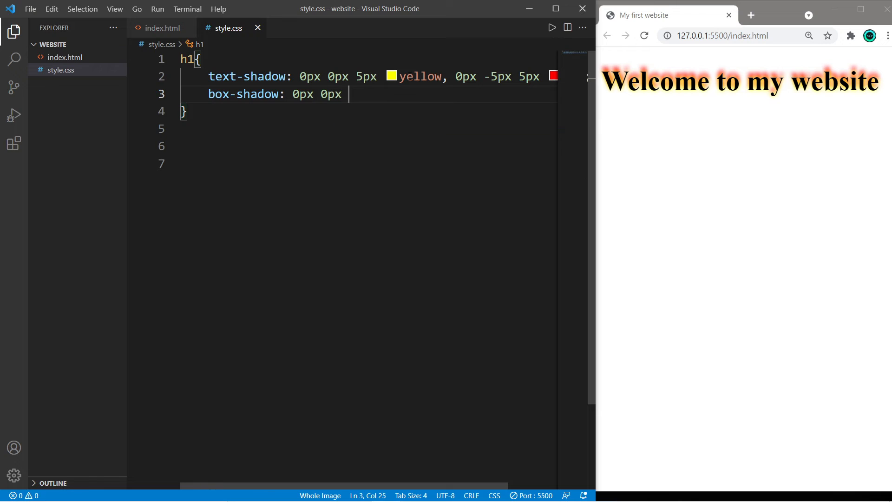
{"action": "type", "text": "0px black;"}
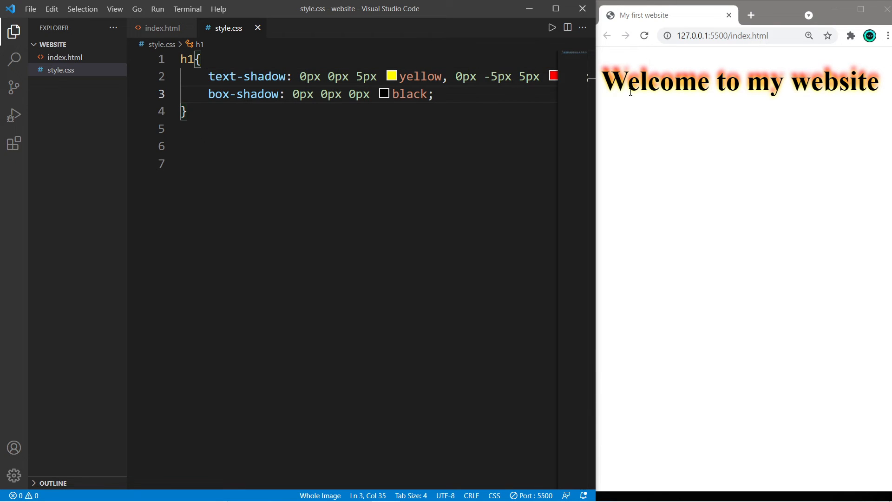
{"action": "double_click", "coordinate": [302, 94]}
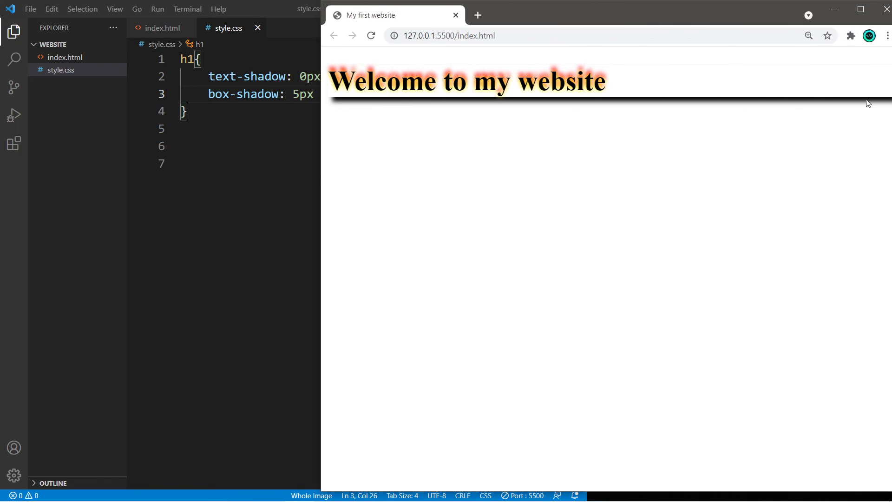
{"action": "mouse_move", "coordinate": [430, 111]}
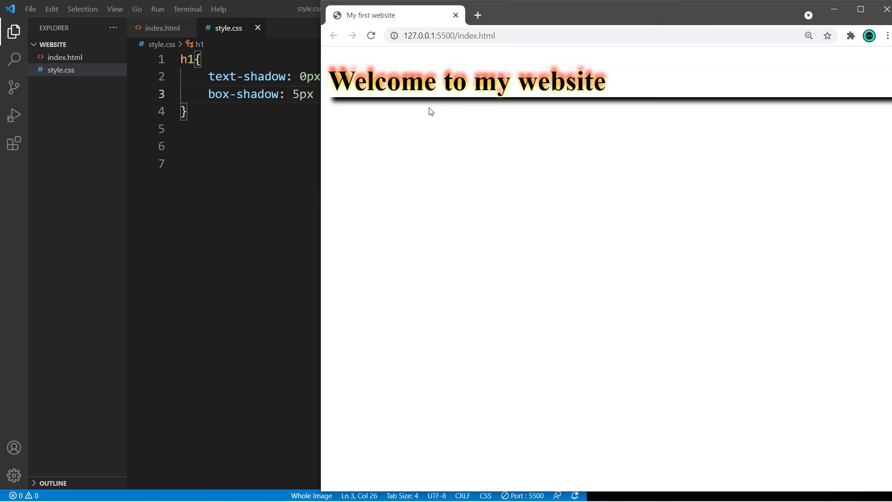
{"action": "mouse_move", "coordinate": [325, 140]}
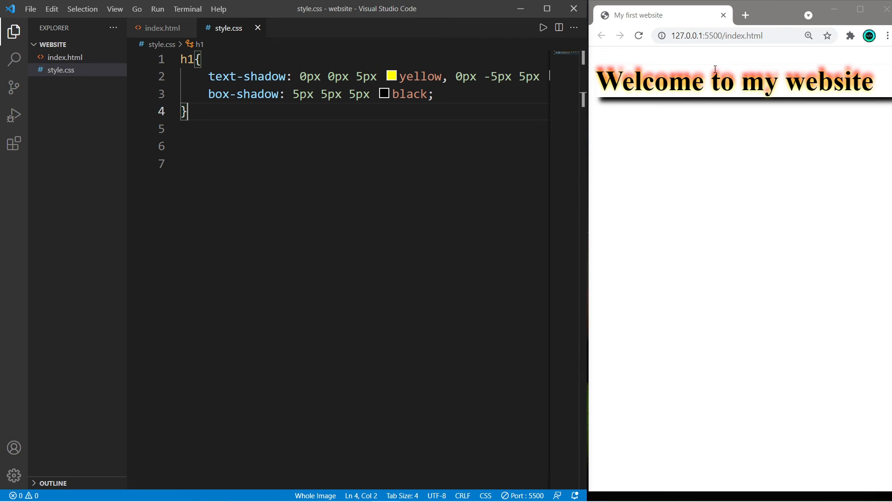
{"action": "mouse_move", "coordinate": [651, 111]}
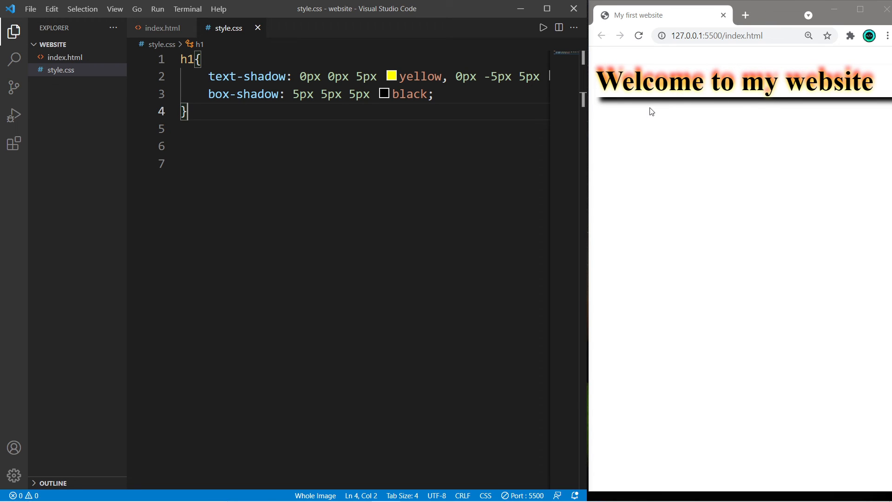
- Create an h1:hover rule holding box-shadow: 5px 5px 5px black, removed from h1
{"action": "type", "text": "h1:"}
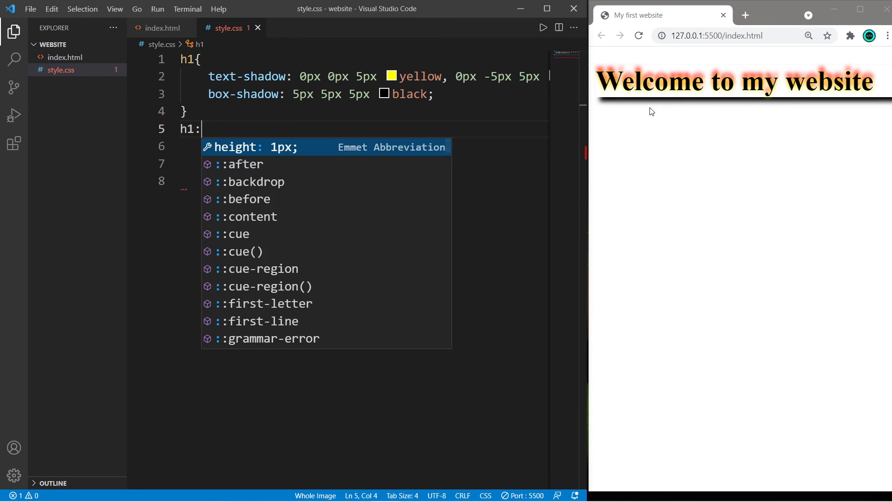
{"action": "type", "text": "hover{"}
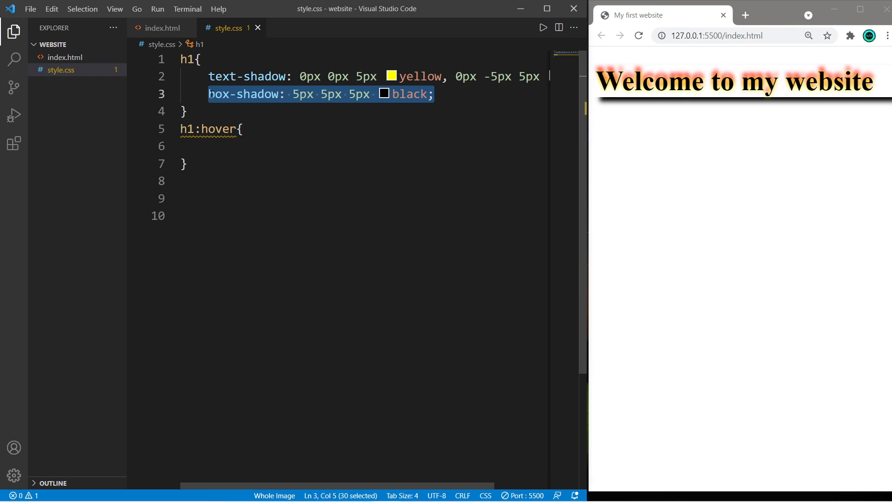
{"action": "key", "text": "Delete"}
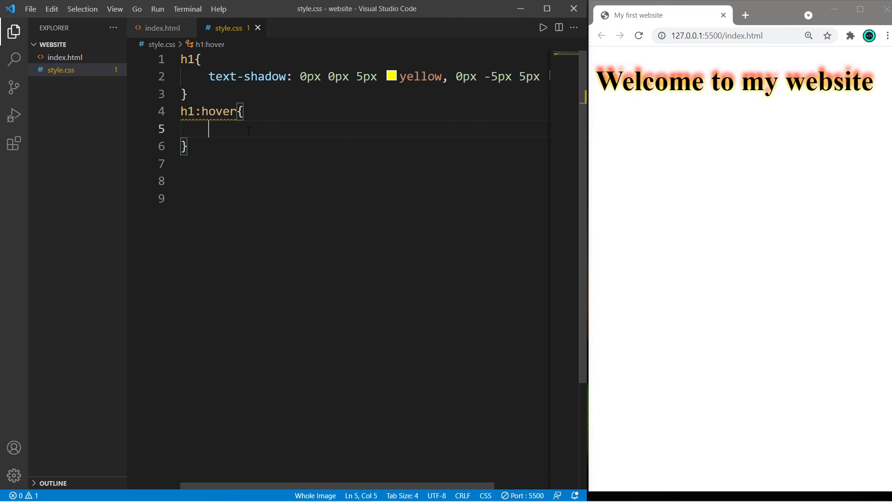
{"action": "type", "text": "box-shadow: 5px 5px 5px black;"}
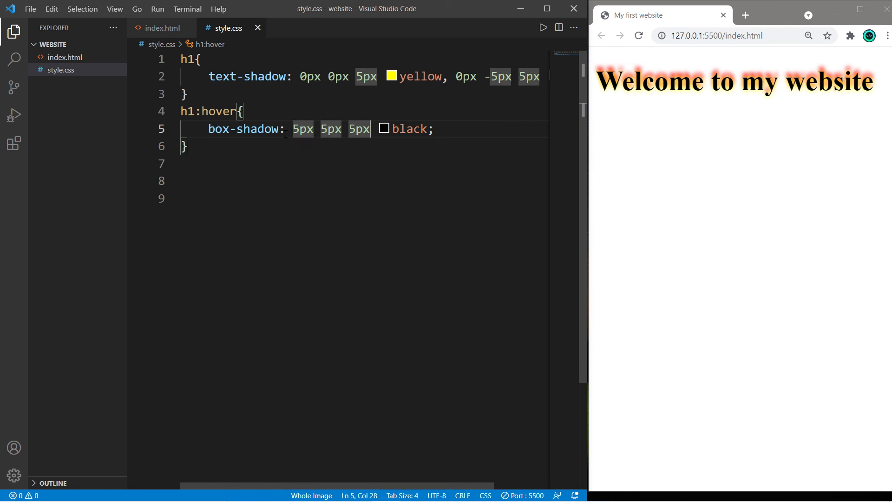
{"action": "left_click", "coordinate": [243, 111]}
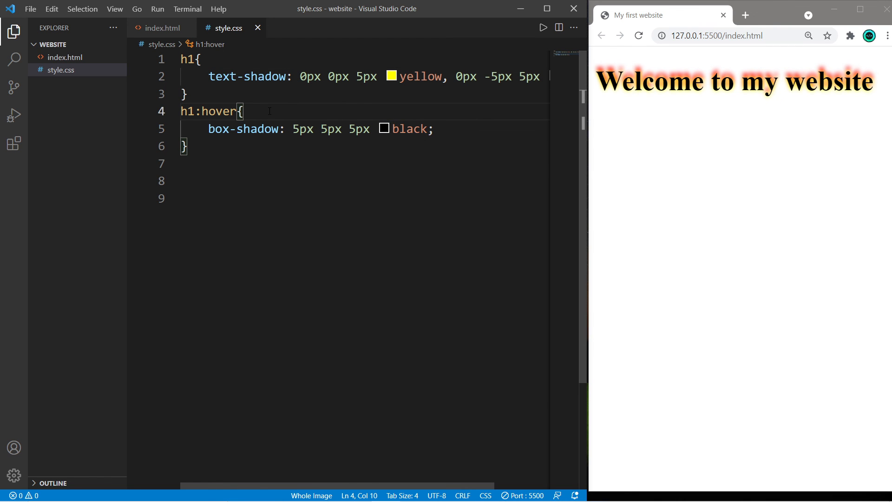